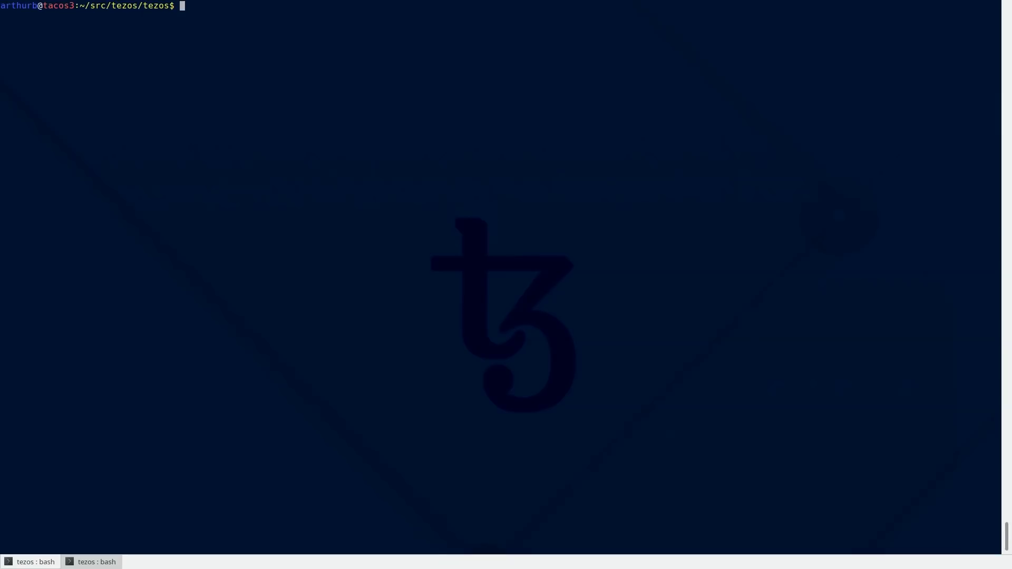
- Check the git branch and list ~/src/tezos/tezos, showing the built node and client binaries
type("git branch")
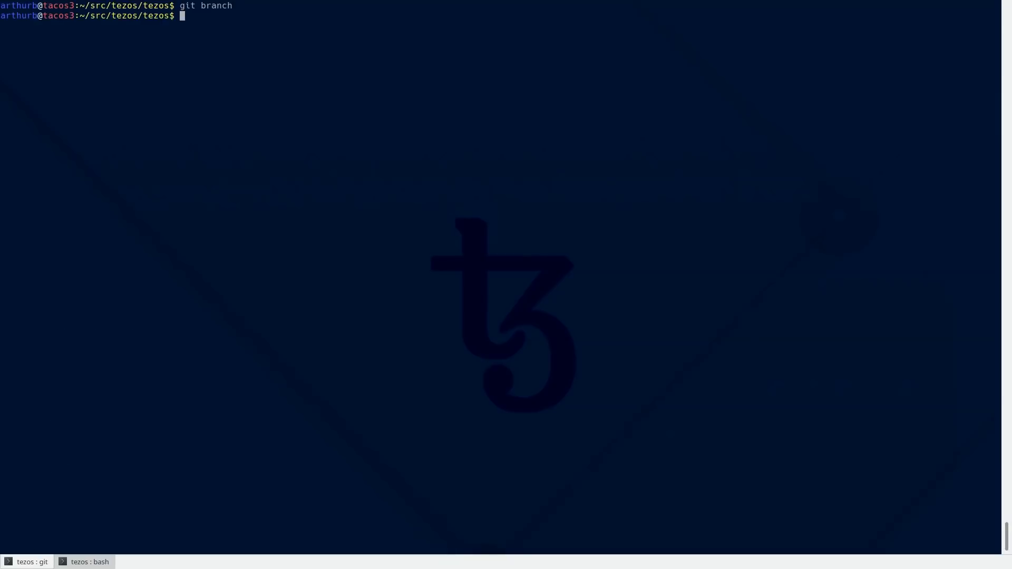
type("ls")
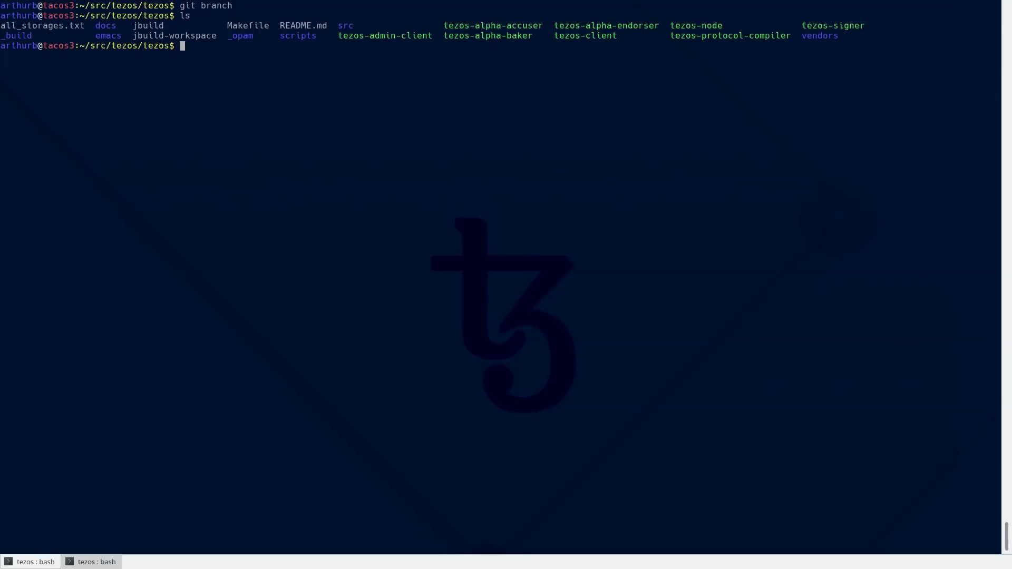
mouse_move(531, 35)
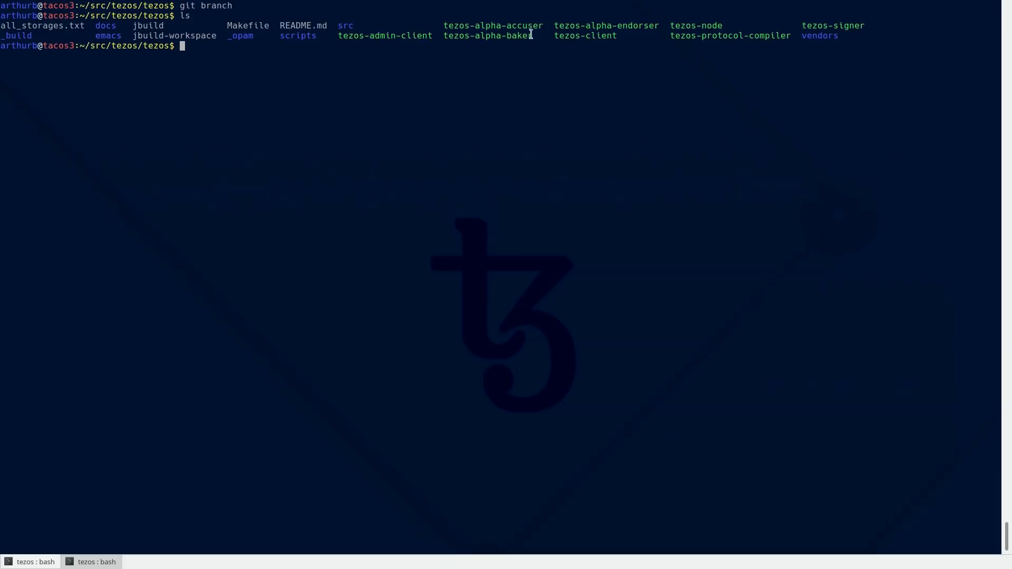
mouse_move(615, 60)
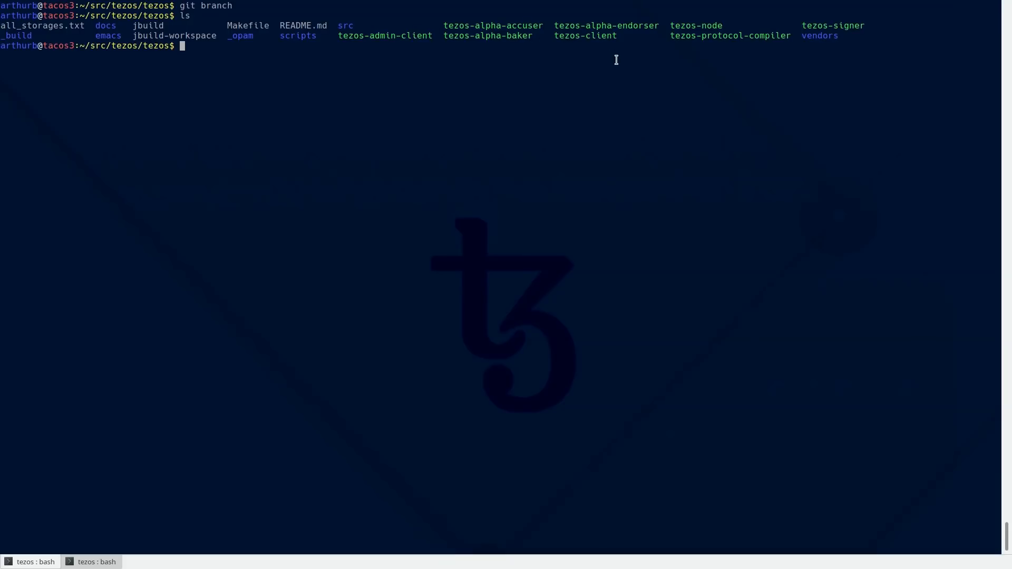
- Run ./tezos-node with RPC on 127.0.0.1 and leave it syncing in its own tab
type("./tezos-node run  --rpc-addr 127.0.0.1")
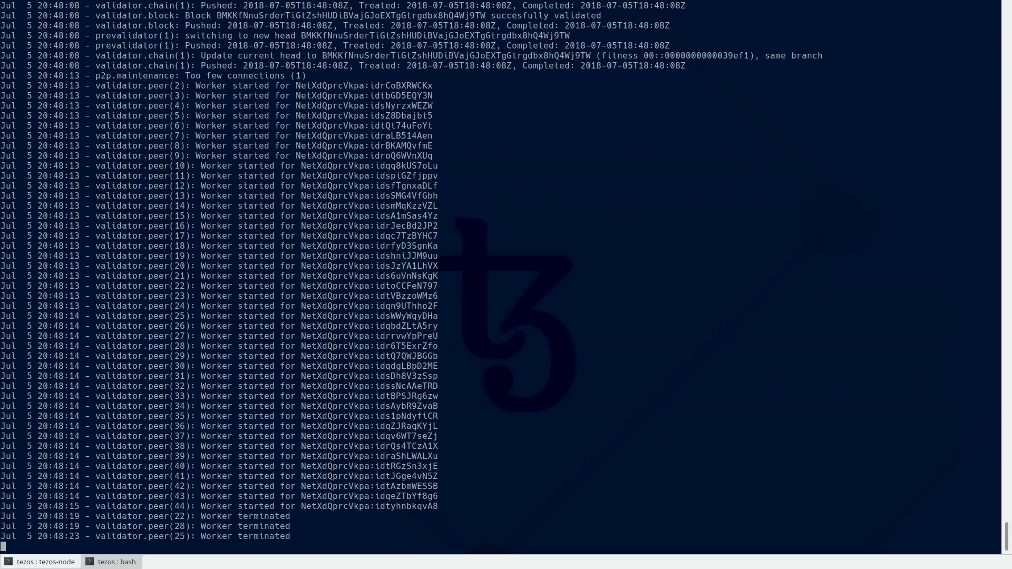
left_click(116, 562)
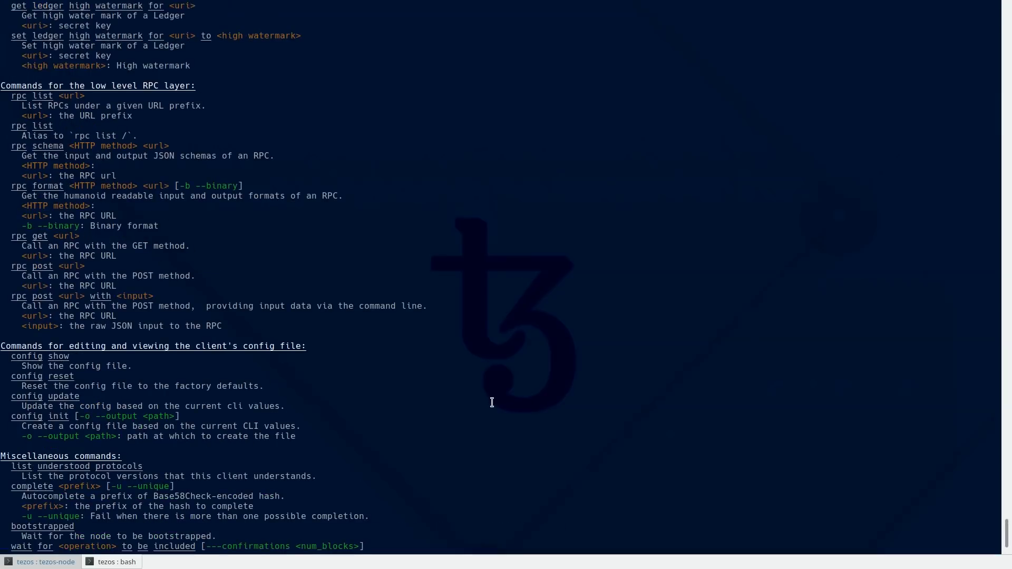
- Scroll through the tezos-client man output to browse wallet and ledger commands
scroll("down", 3)
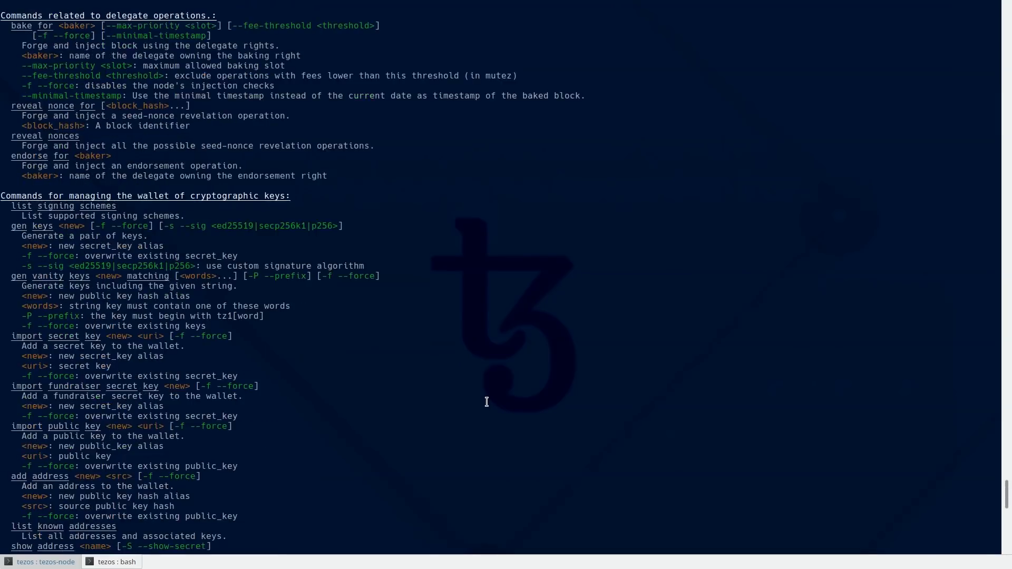
scroll("down", 3)
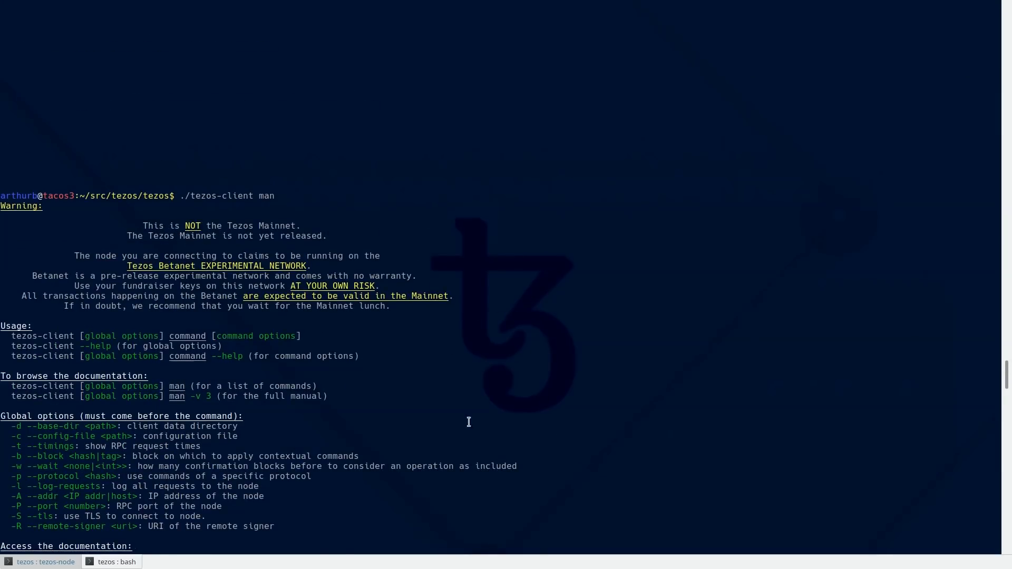
mouse_move(579, 278)
type("bet")
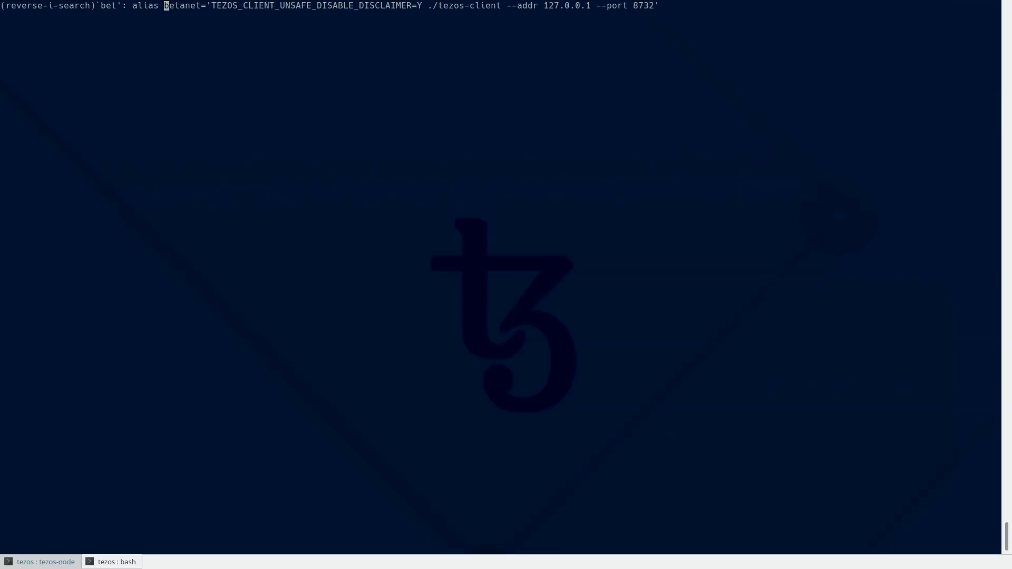
- Recall and run the betanet alias pointing tezos-client at 127.0.0.1:8732 with the disclaimer off
key("Enter")
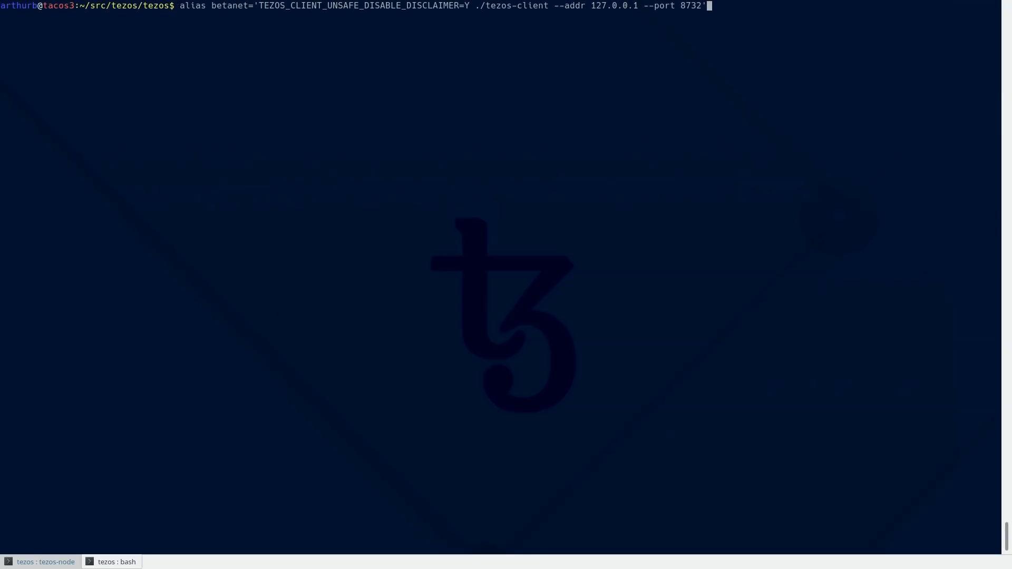
mouse_move(258, 23)
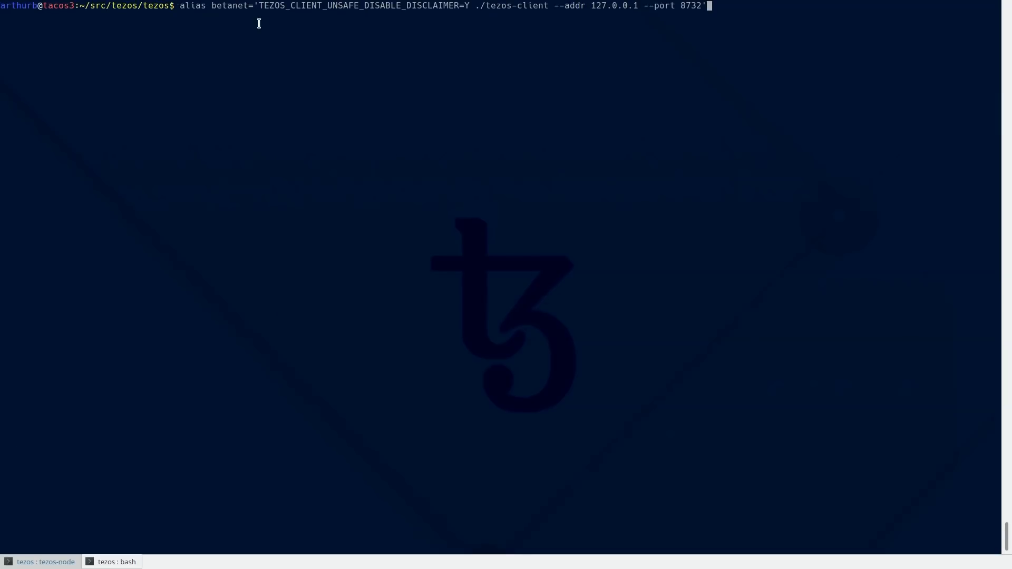
key("Ctrl+r")
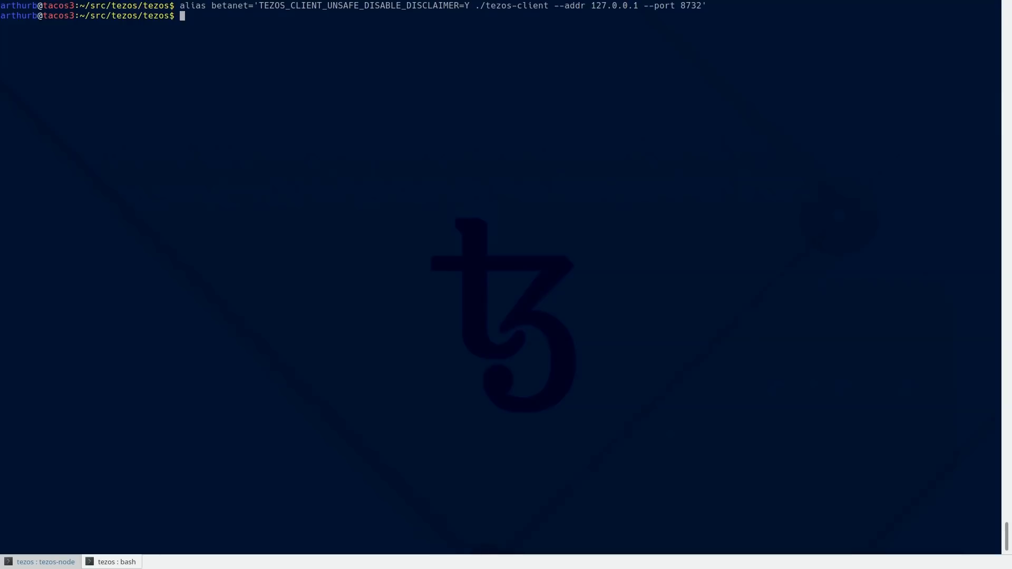
- Run 'betanet list connected ledgers', finding the Ledger Nano S and its key import URIs
type("beta")
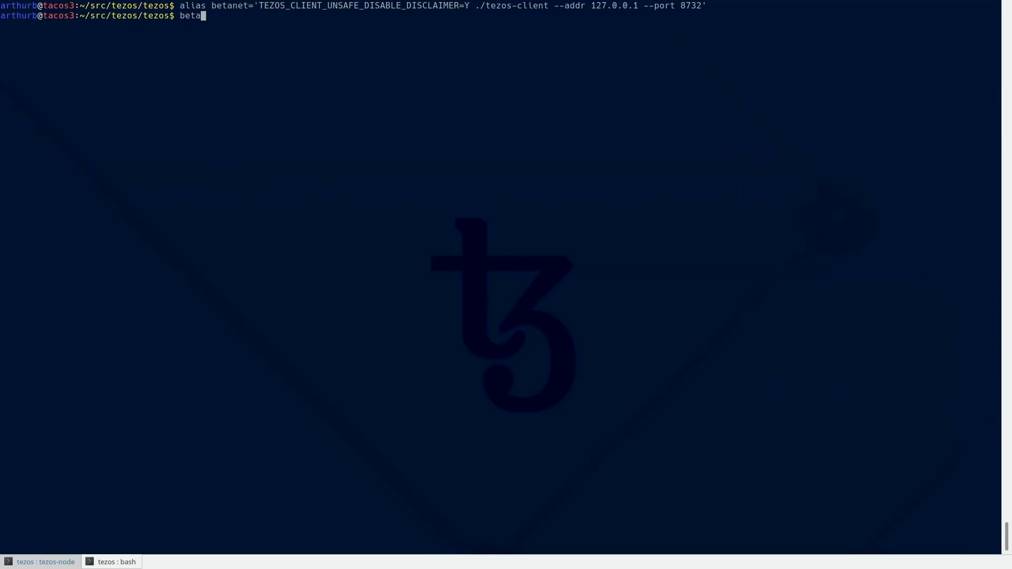
type("net")
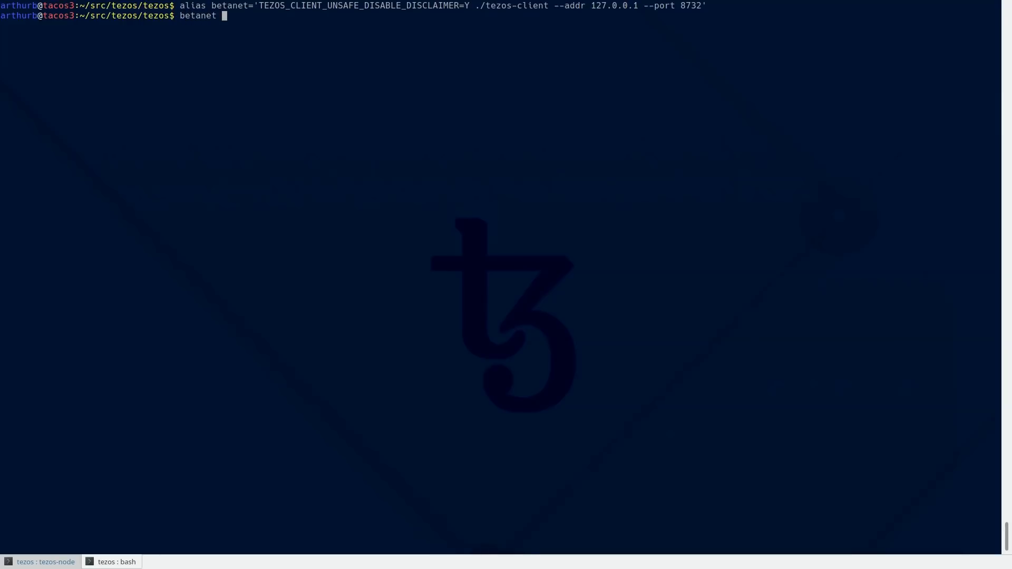
type("shio")
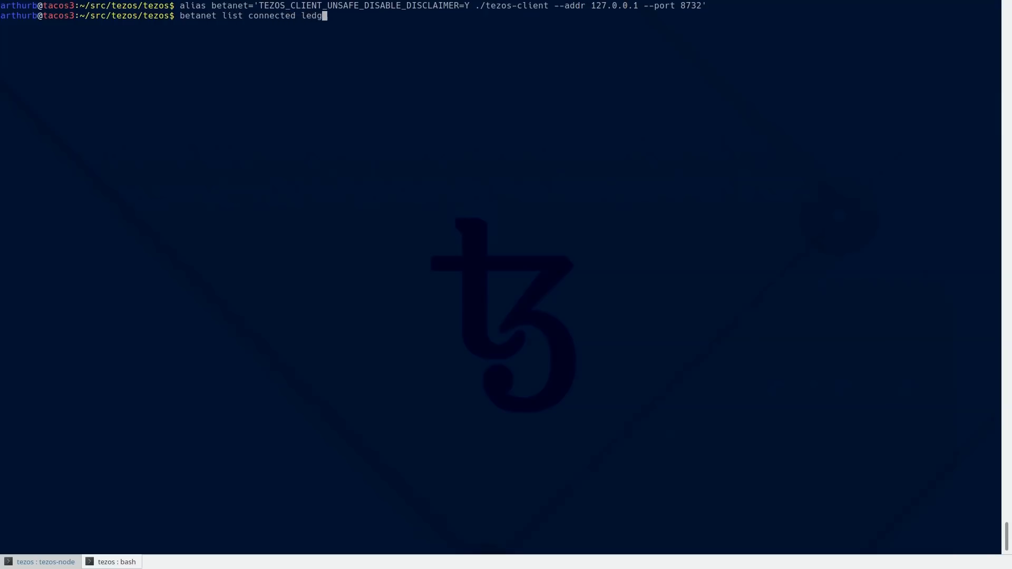
type("ers")
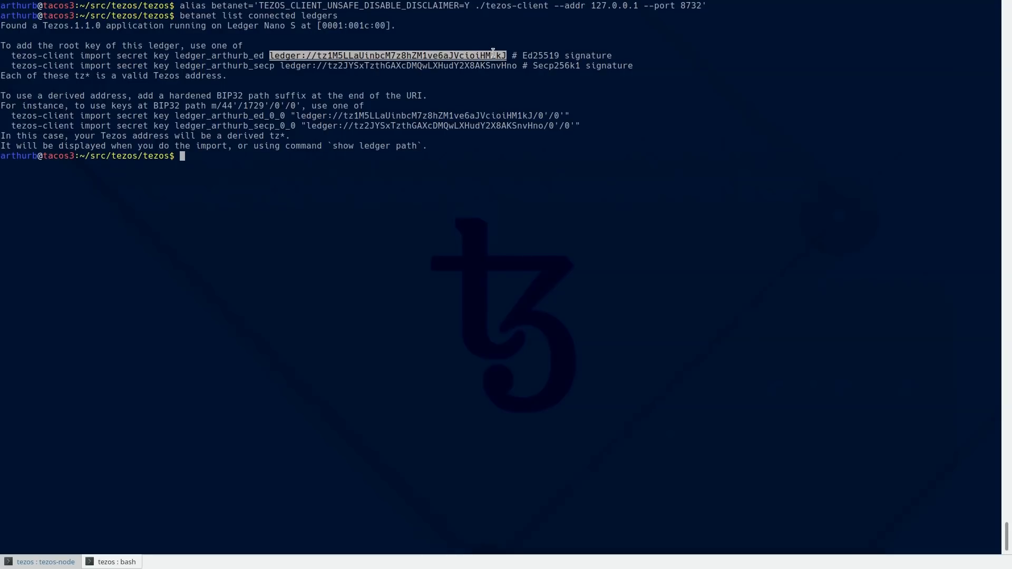
mouse_move(489, 55)
type("betanet")
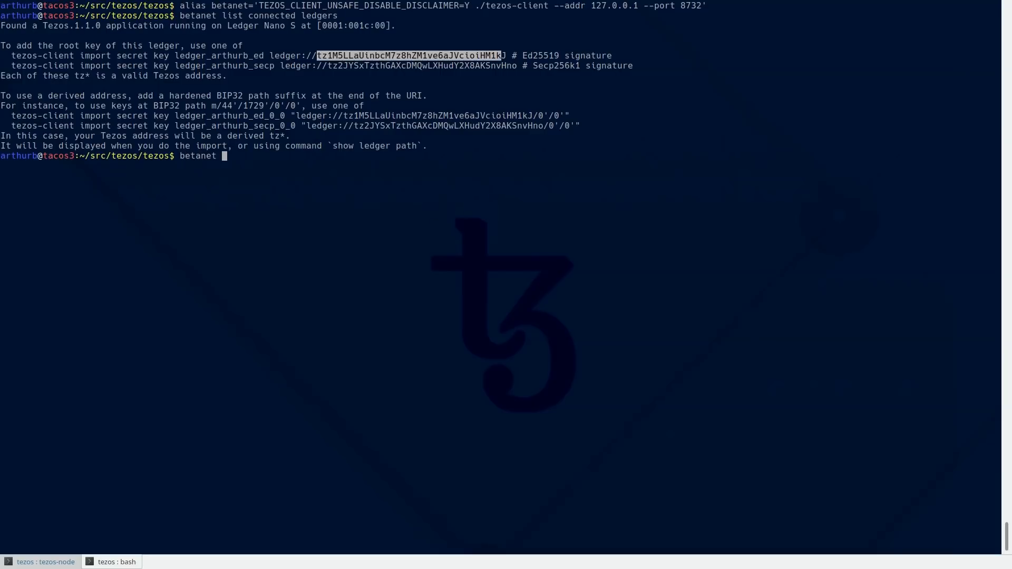
- Show the Tezos address the Ledger derives at path ledger://tz1M5LL…/0'/0'
type("show ledger")
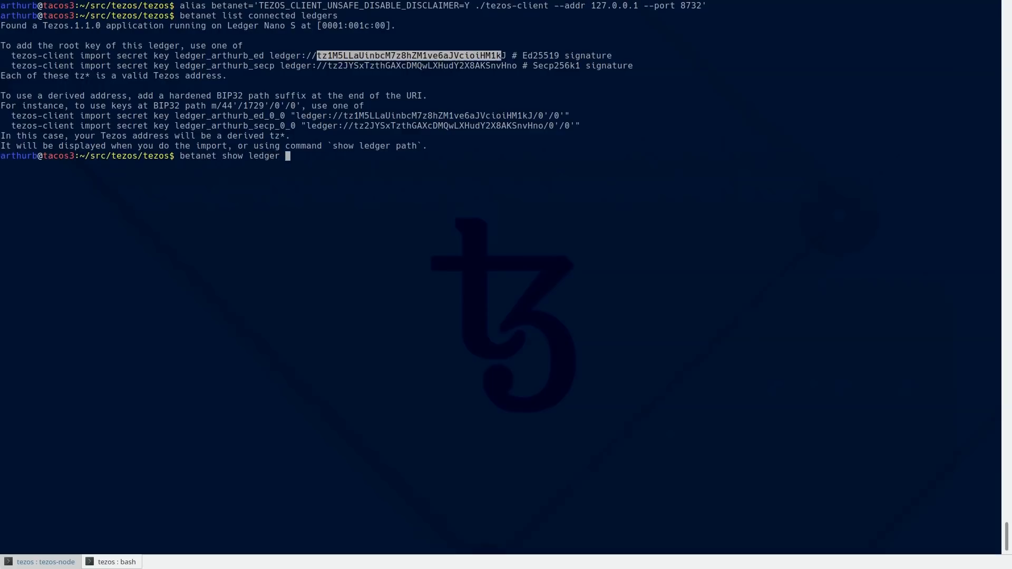
type("path")
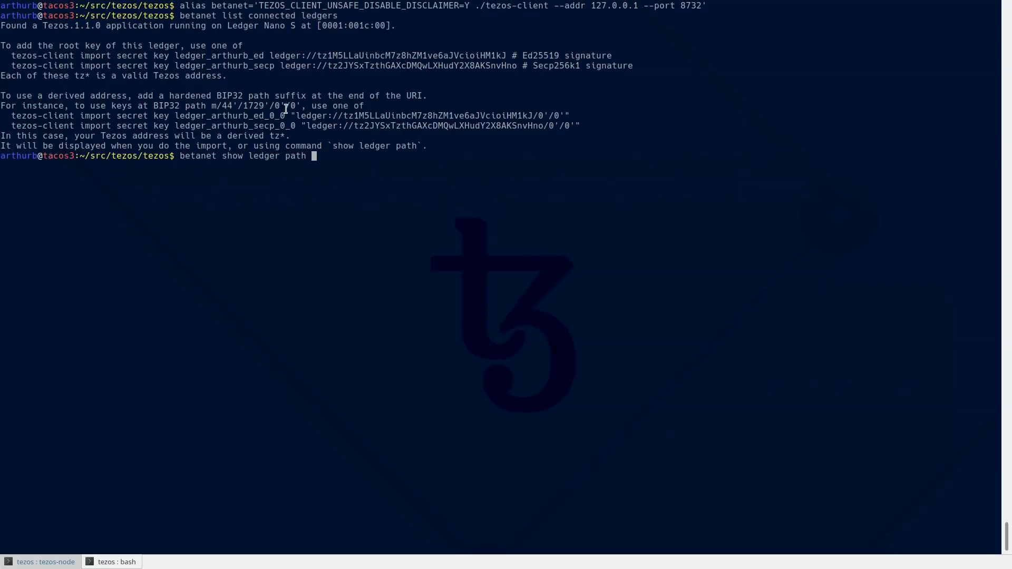
left_click_drag(293, 115, 569, 115)
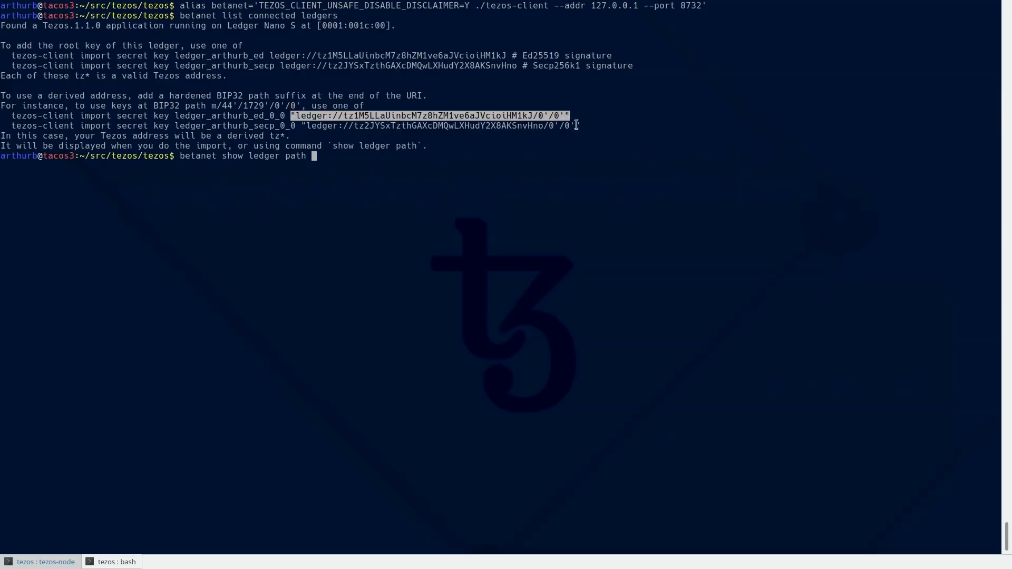
type("\"ledger://tz1M5LLaUinbcM7z8hZM1ve6aJVcioiHM1kJ/0'/0'\"")
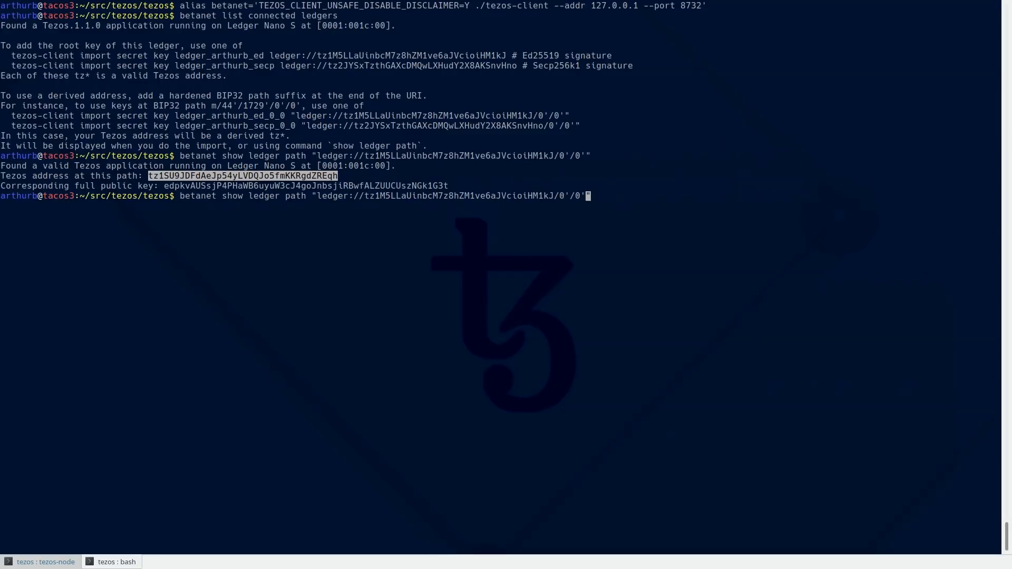
- Show the address at the longer derivation path 0'/0'/1'/2'
type("/1'/2")
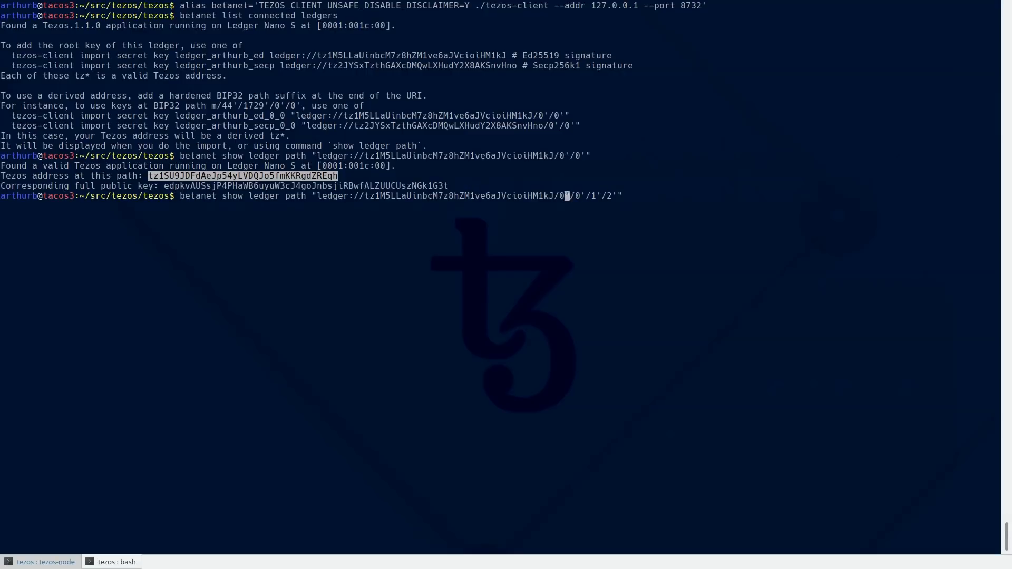
key("Return")
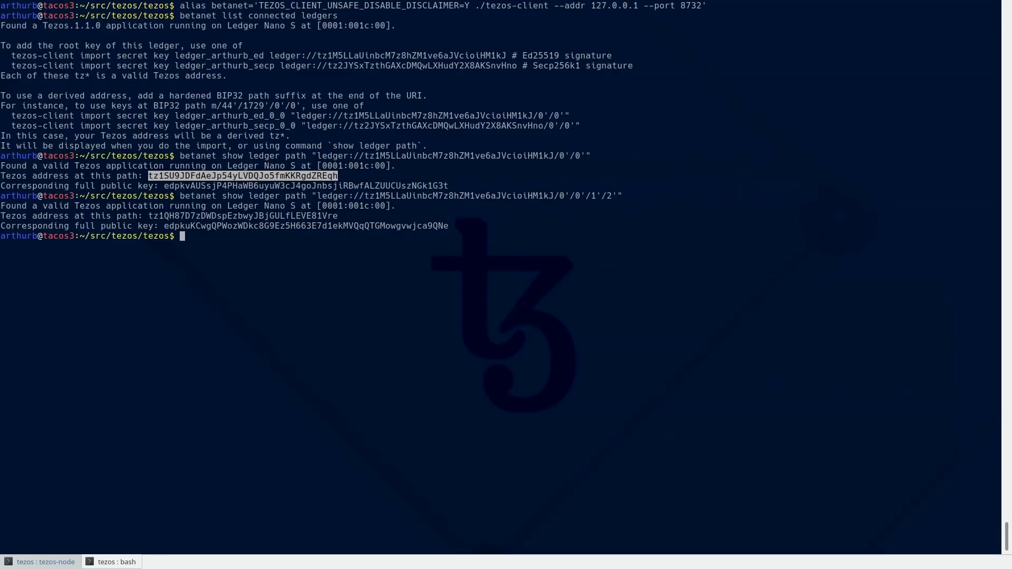
type("betanet show ledger path \"ledger://tz1M5LLaUinbcM7z8hZM1ve6aJVcioiHM1kJ/0'/0'/1'/2'\"")
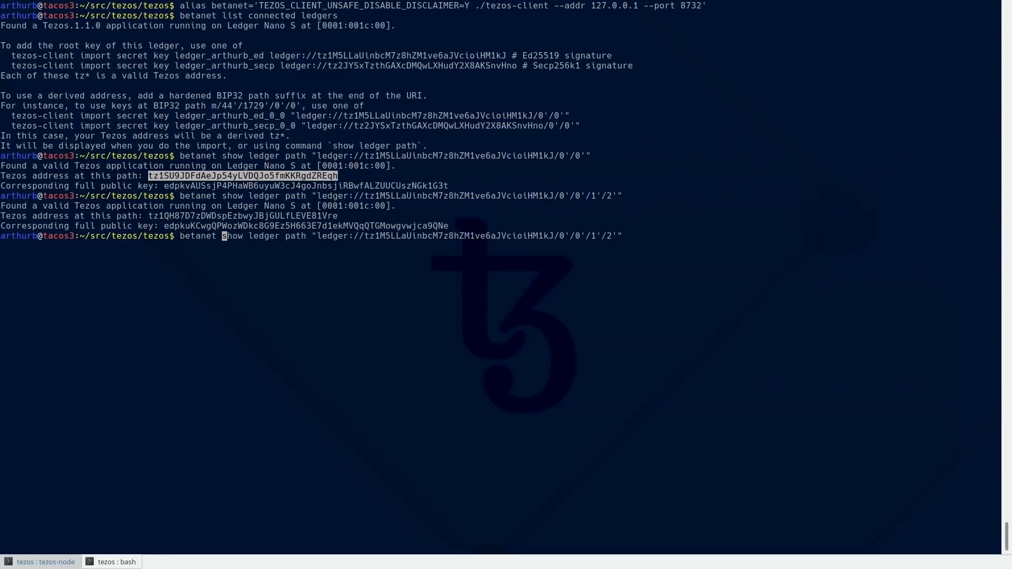
- Import the Ledger key at path 0'/0'/1'/2' into the wallet under the alias bob
type("import secret key")
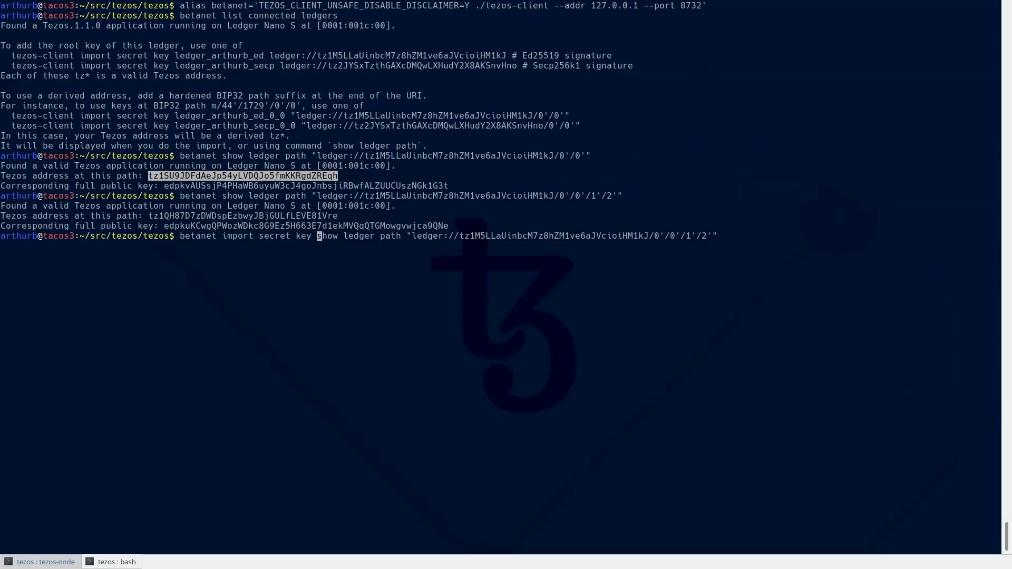
type("bob")
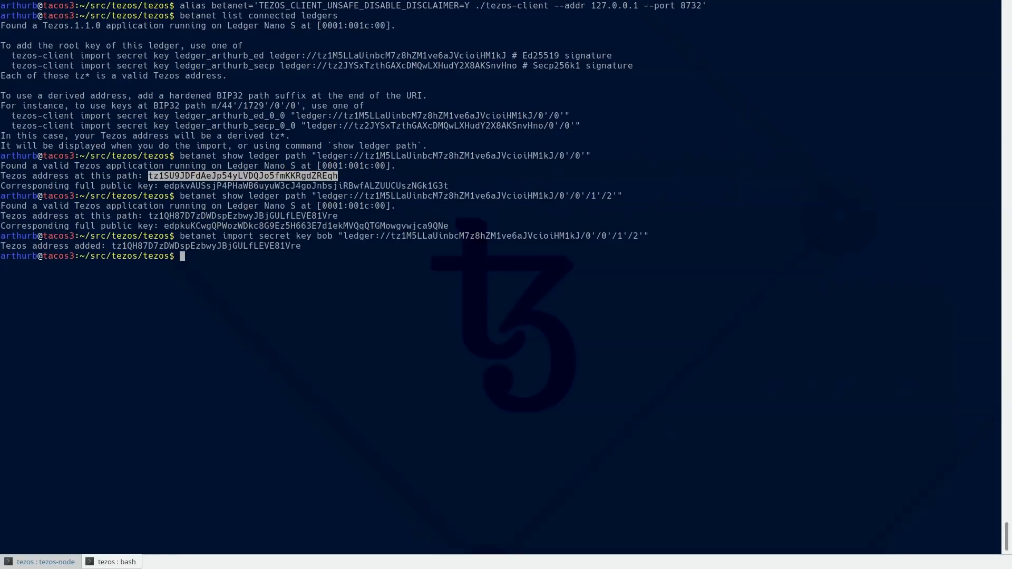
type("betanet")
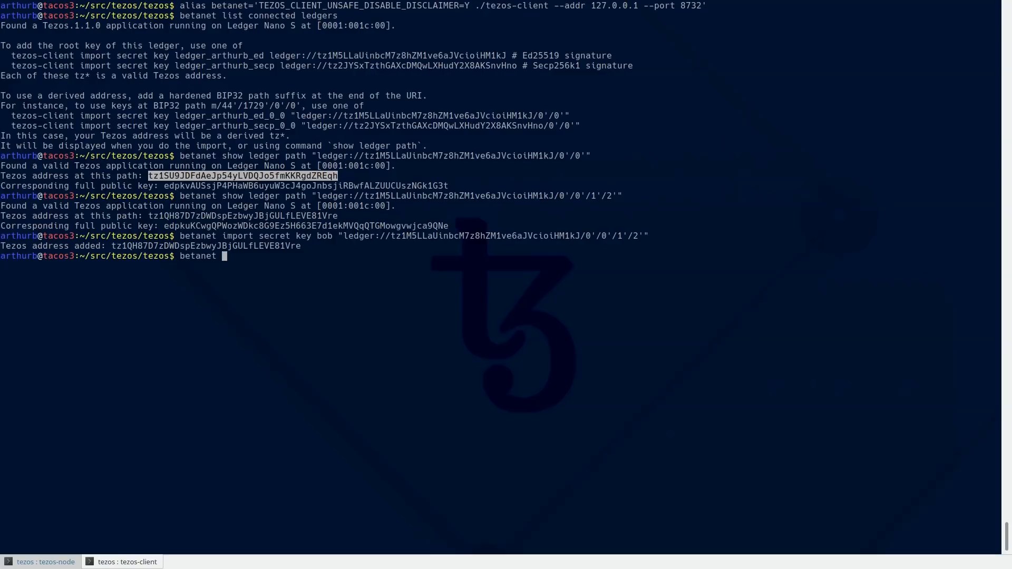
- Query balances with betanet, showing bob at 0 tez and alice at 1 tez
type("get balance for bo")
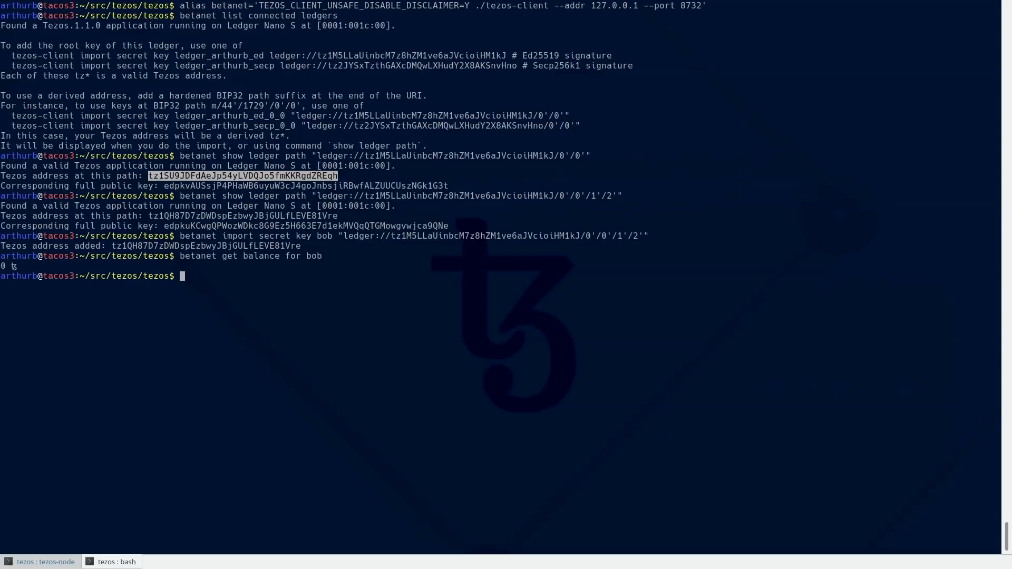
type("betanet get balance for alice")
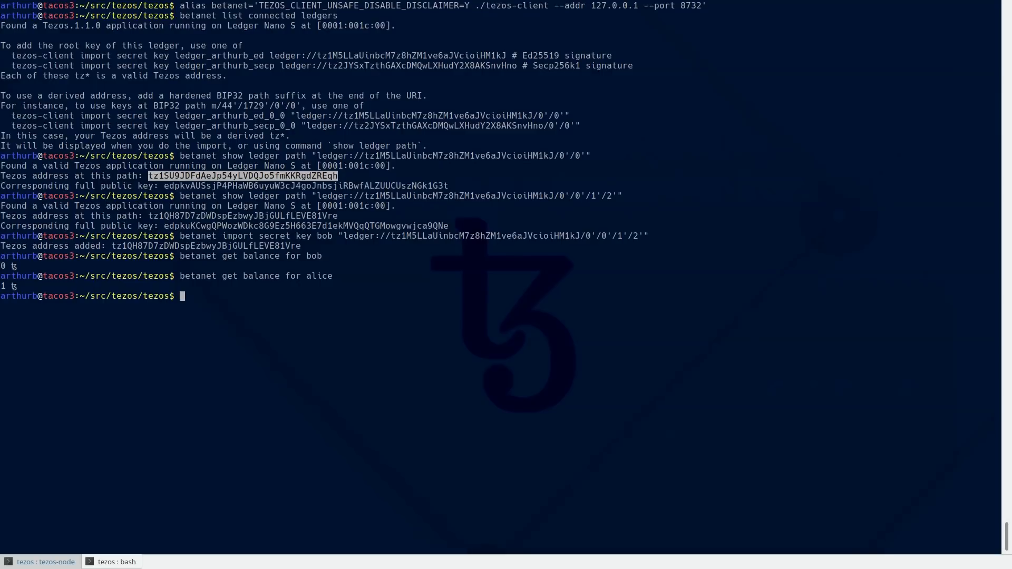
type("betanet")
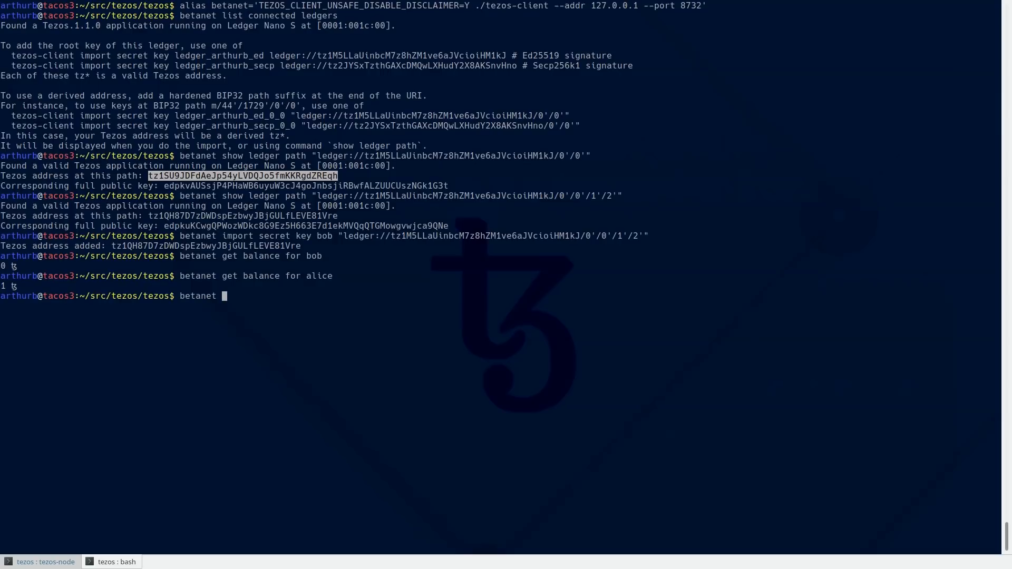
- Run 'betanet man transfer' to show the transfer command's amount, source, destination and fee options
type("man t")
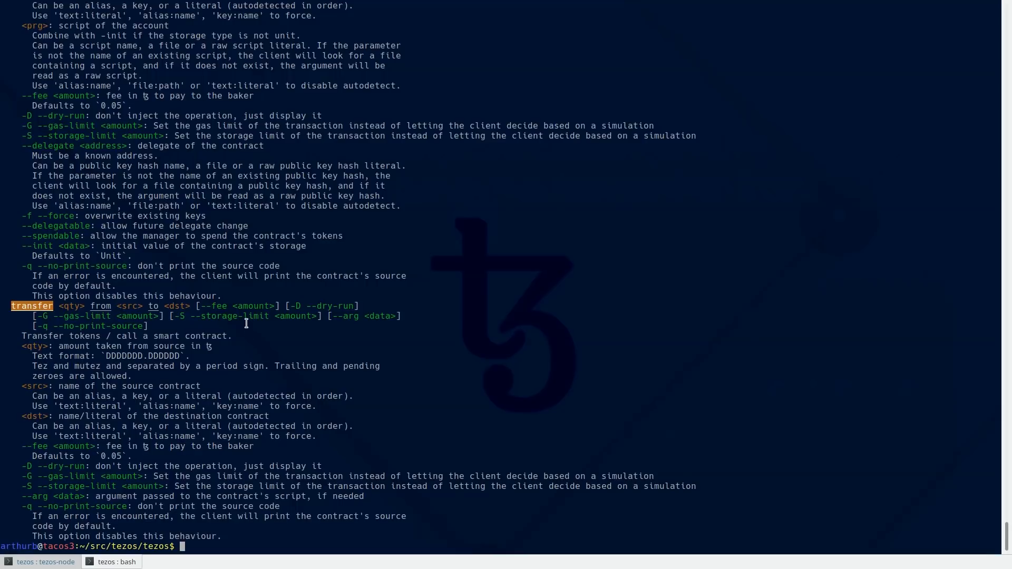
mouse_move(359, 316)
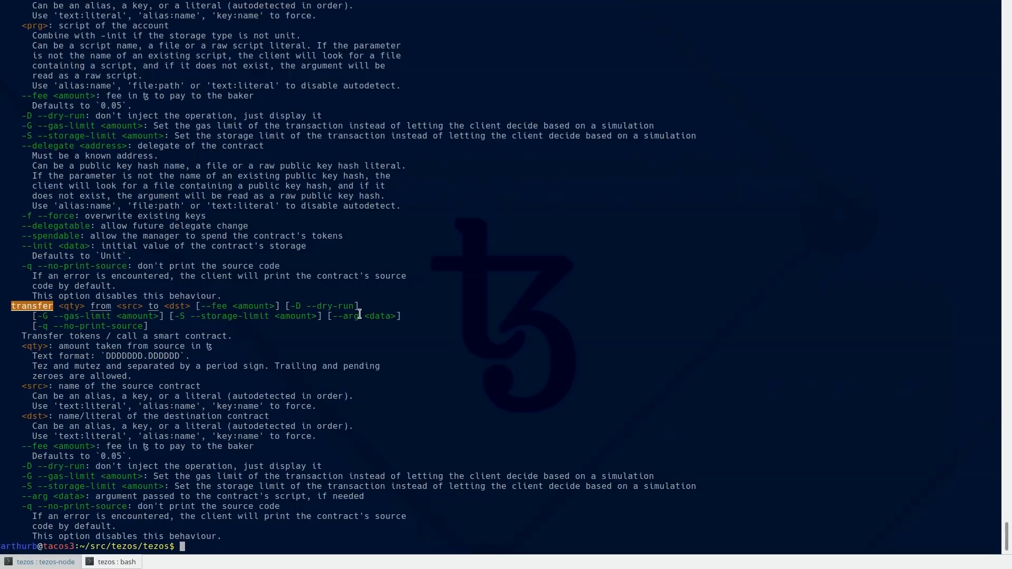
mouse_move(644, 366)
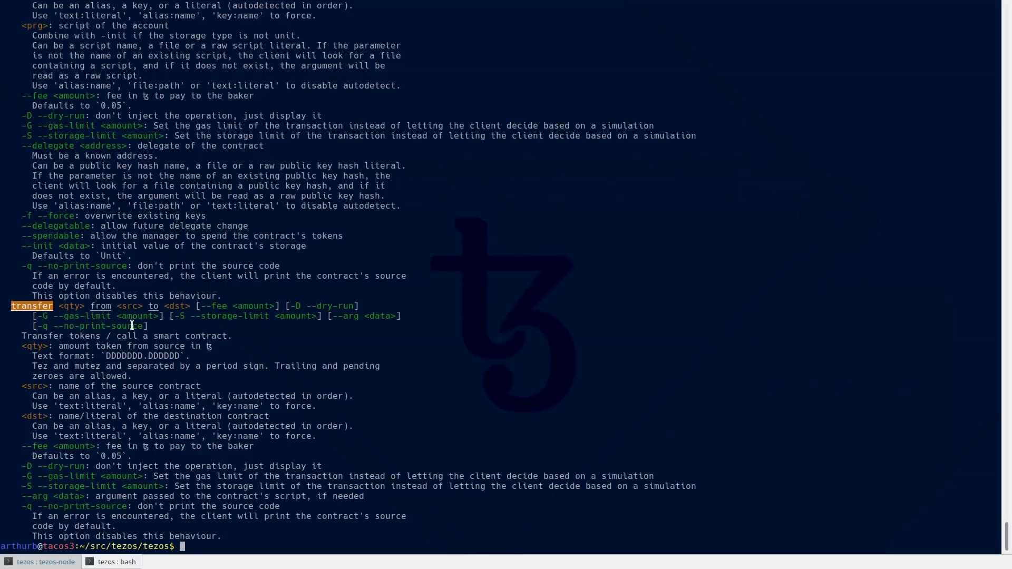
type("betanet")
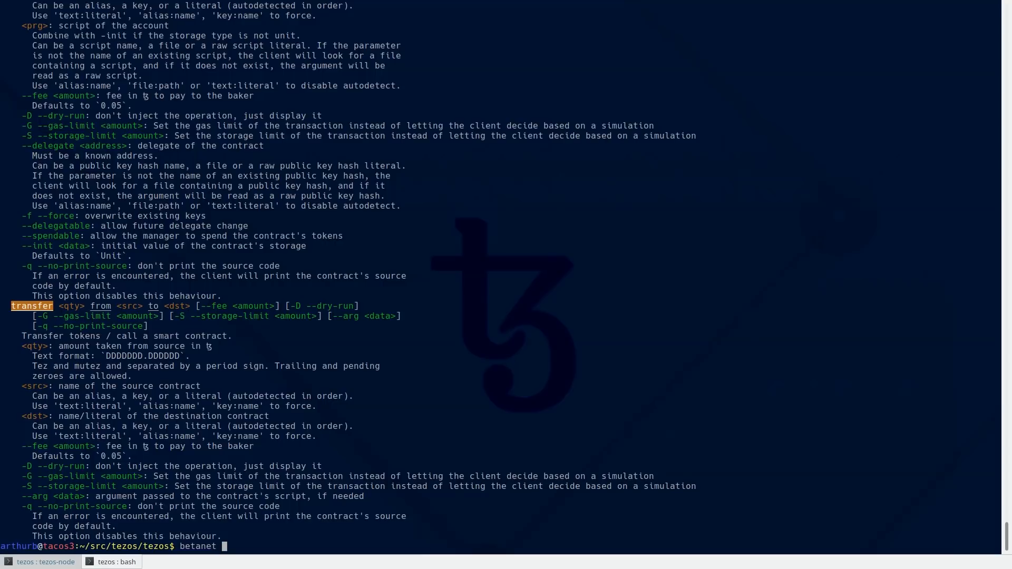
- Dry-run 'betanet transfer 1 from alice to bob --fee 0 -D', confirming it would be applied
type("transfer")
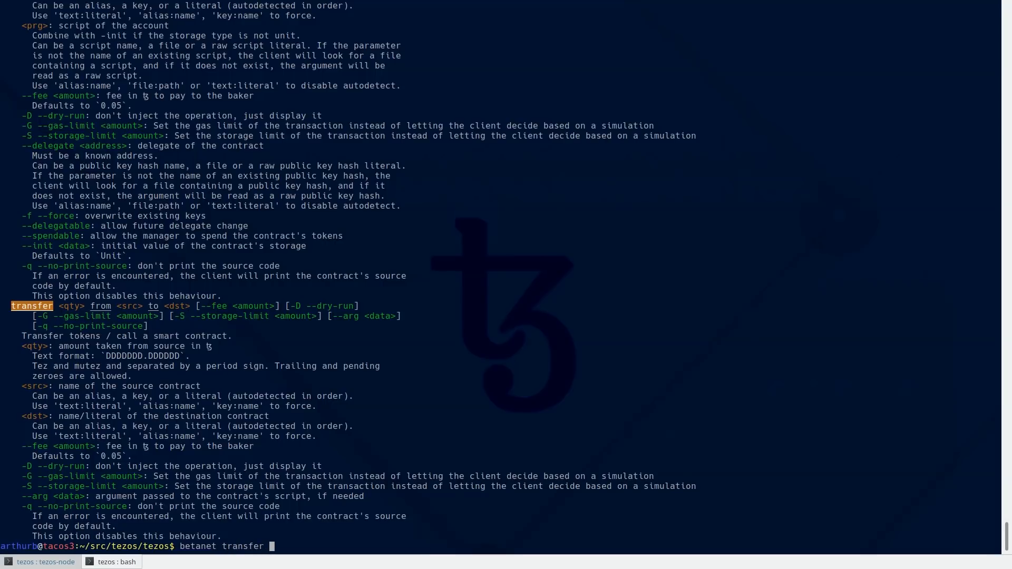
type("1")
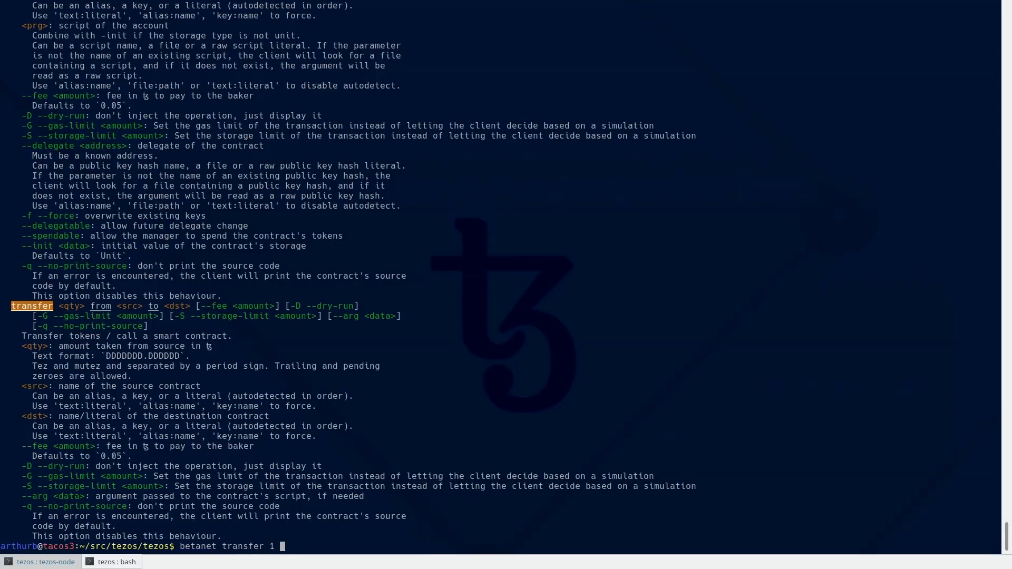
type("from al")
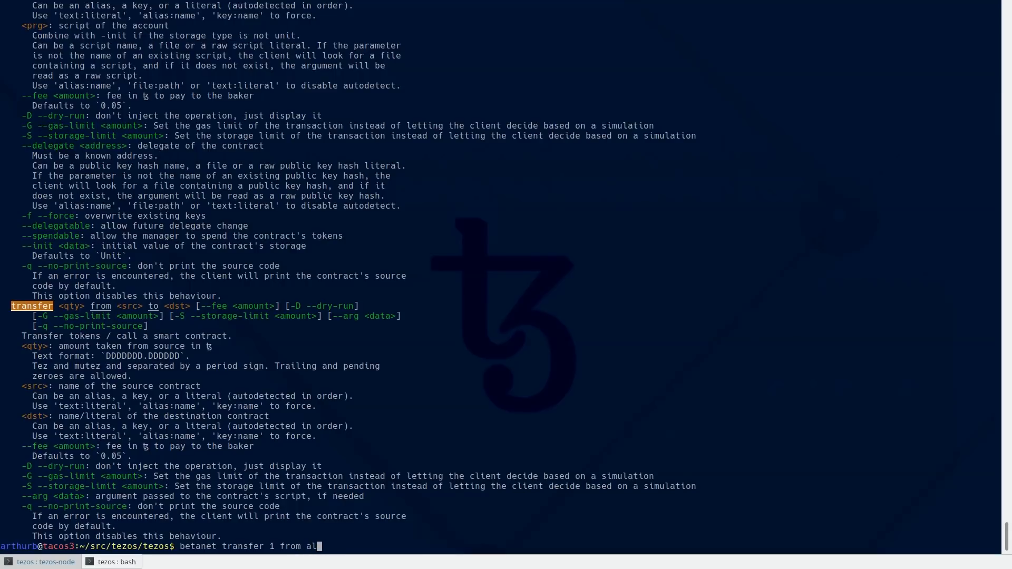
type("ice to bob --fee 0 -")
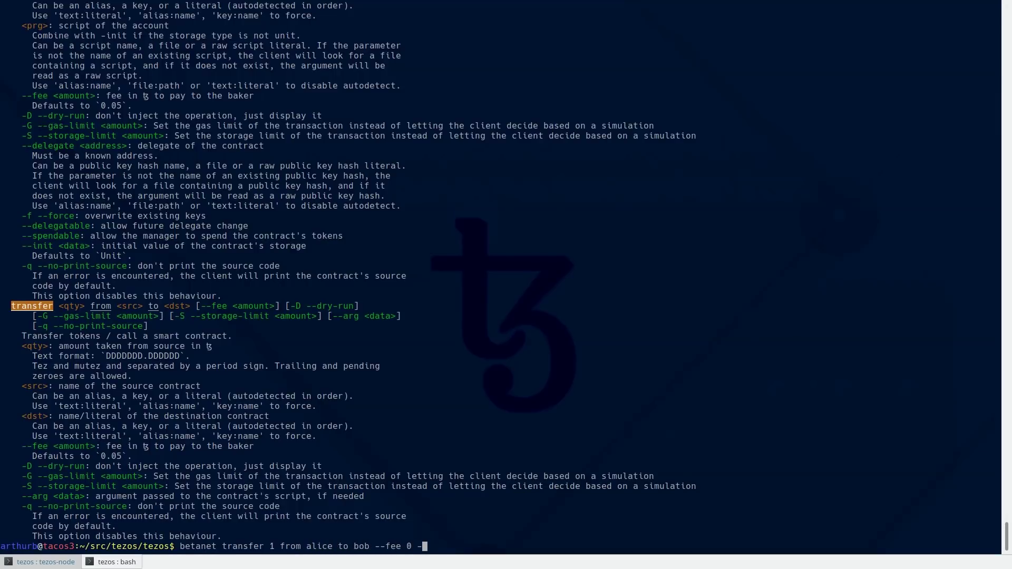
type("D")
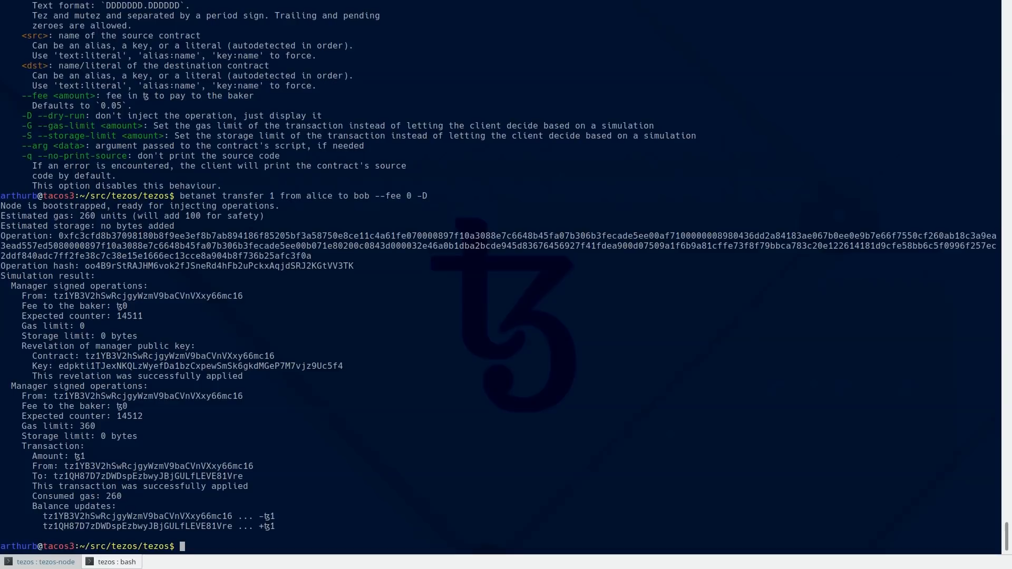
mouse_move(229, 293)
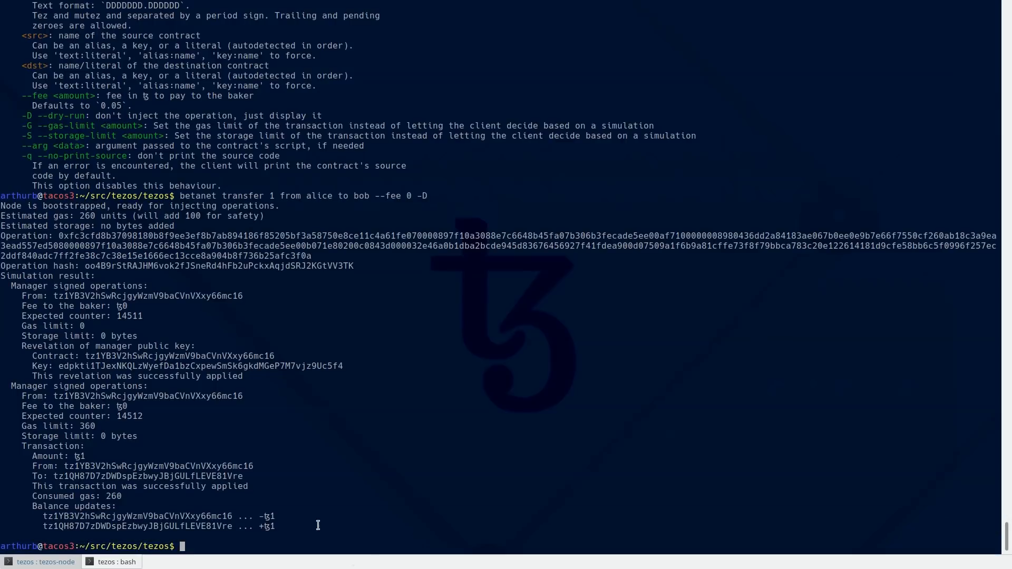
mouse_move(320, 517)
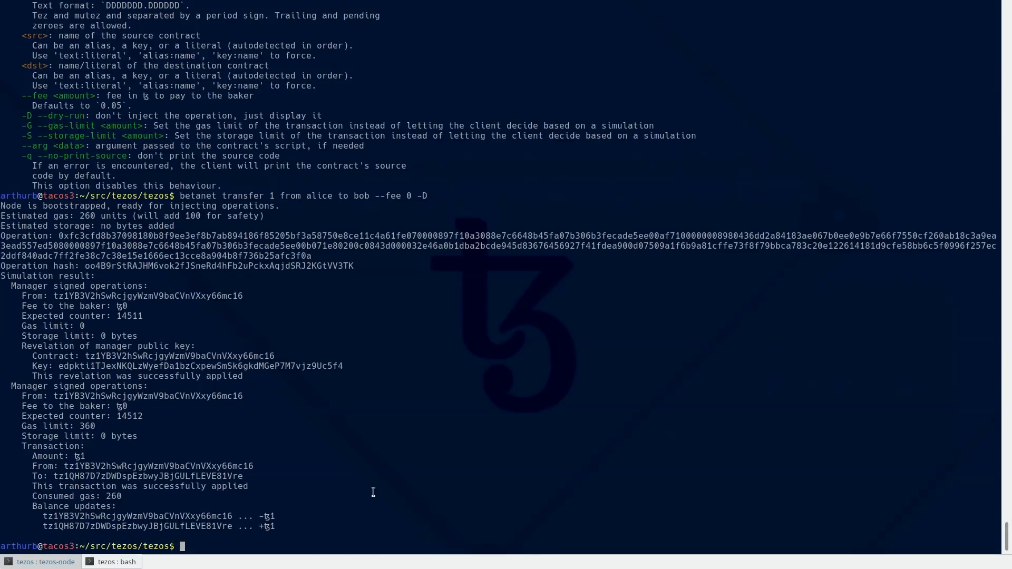
- Transfer 1 tez from alice to bob with fee 0 and await block inclusion
type("betanet transfer 1 from alice to bob --fee 0 -")
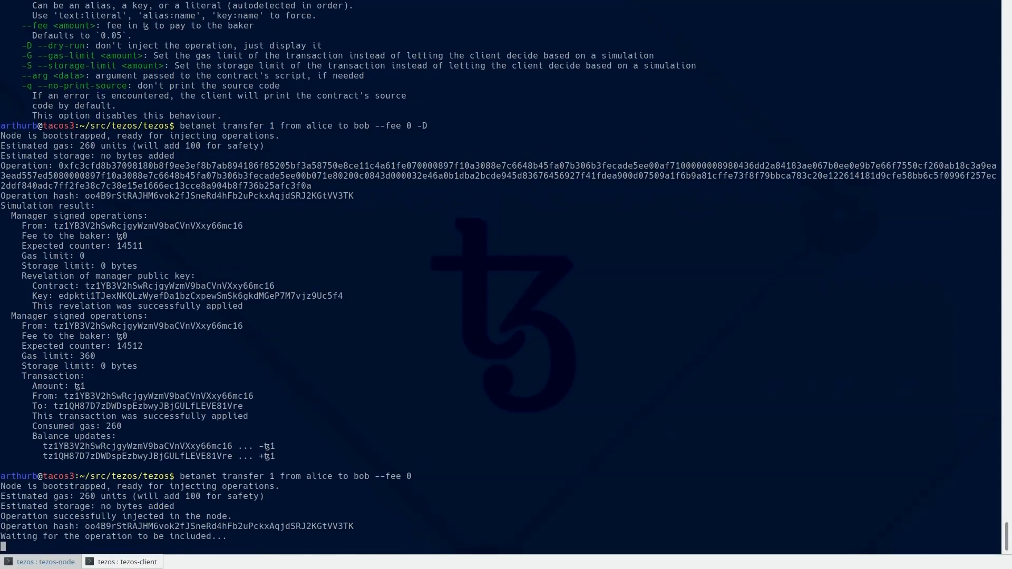
mouse_move(390, 381)
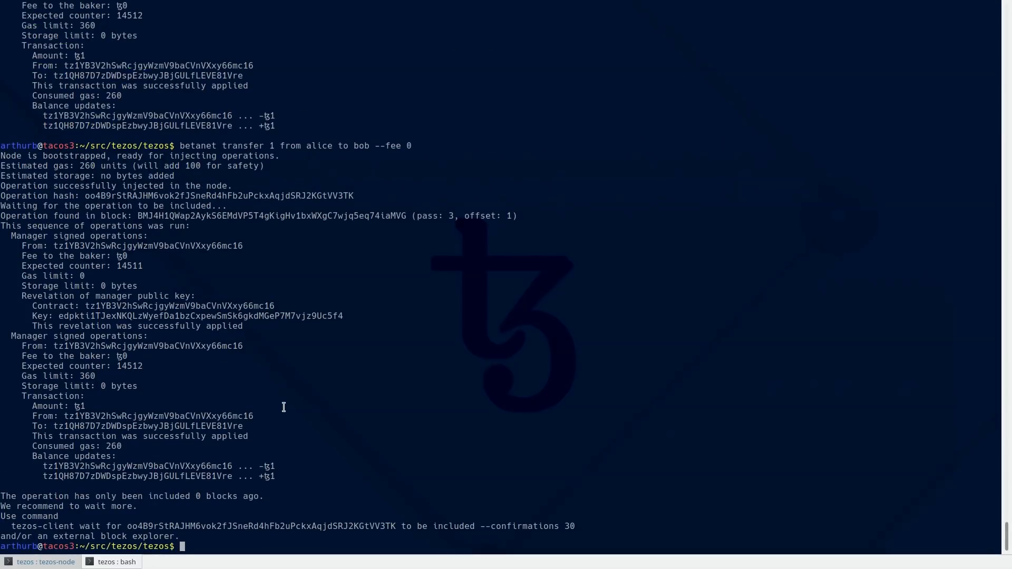
mouse_move(282, 407)
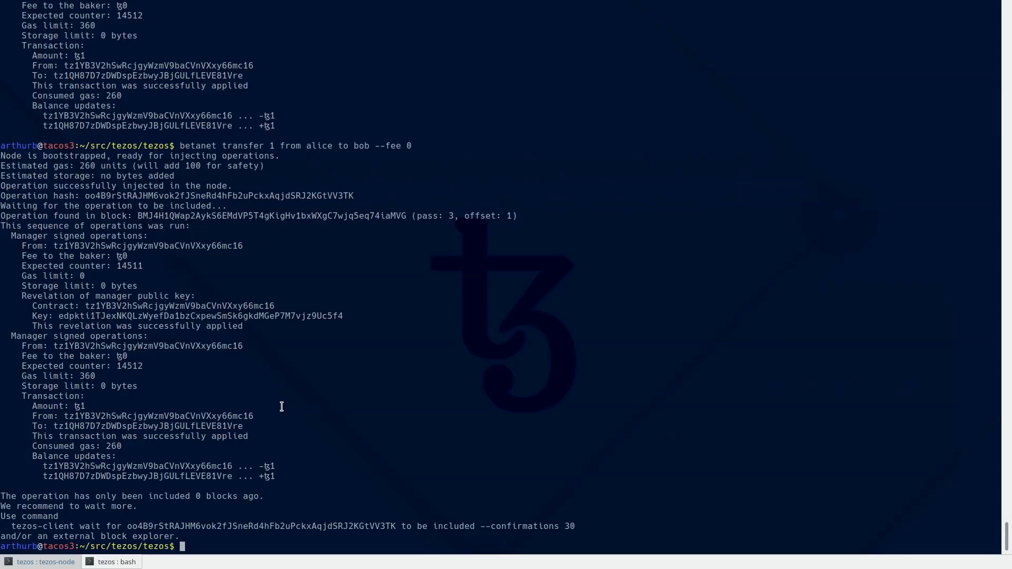
mouse_move(298, 407)
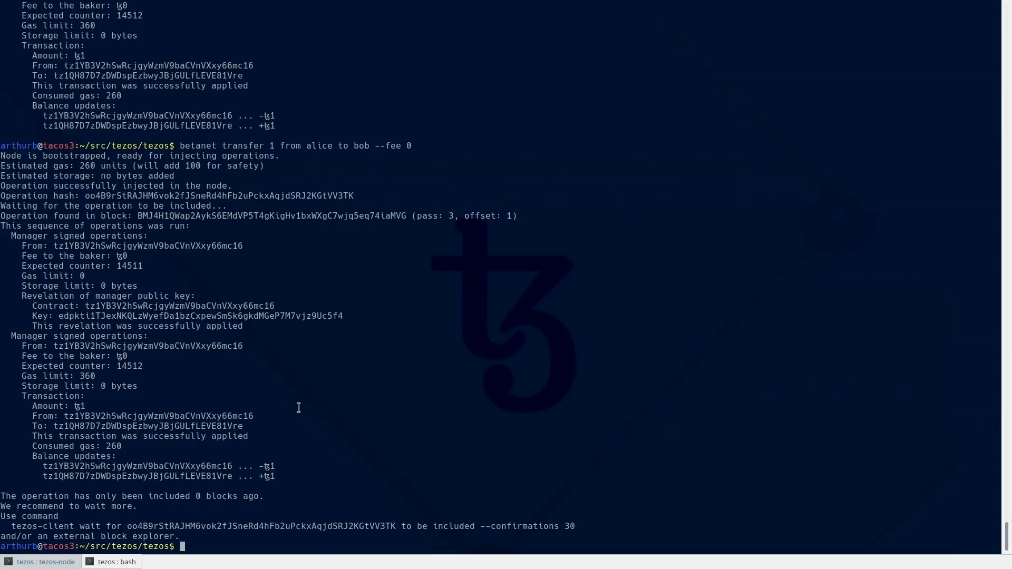
mouse_move(364, 452)
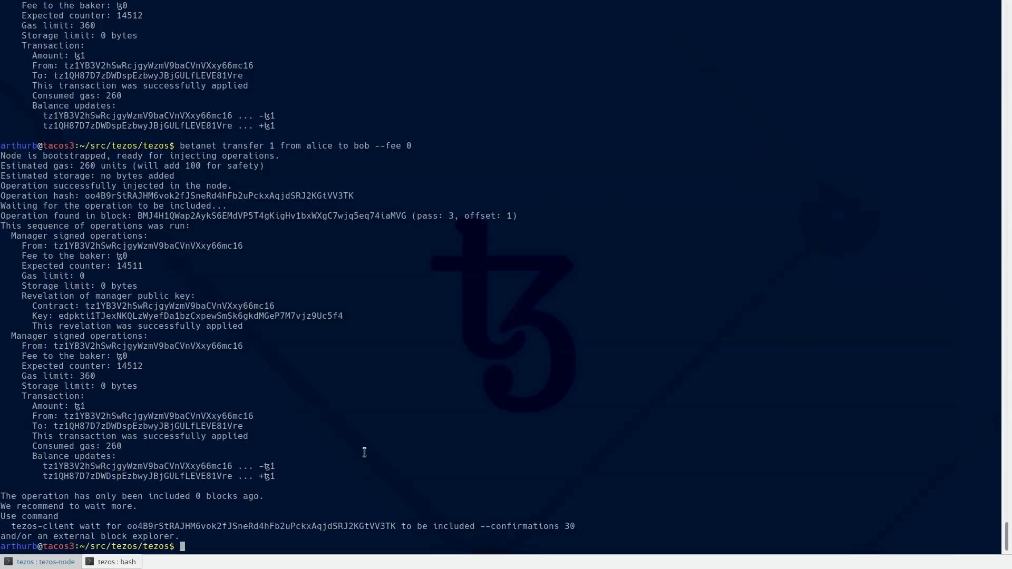
mouse_move(599, 525)
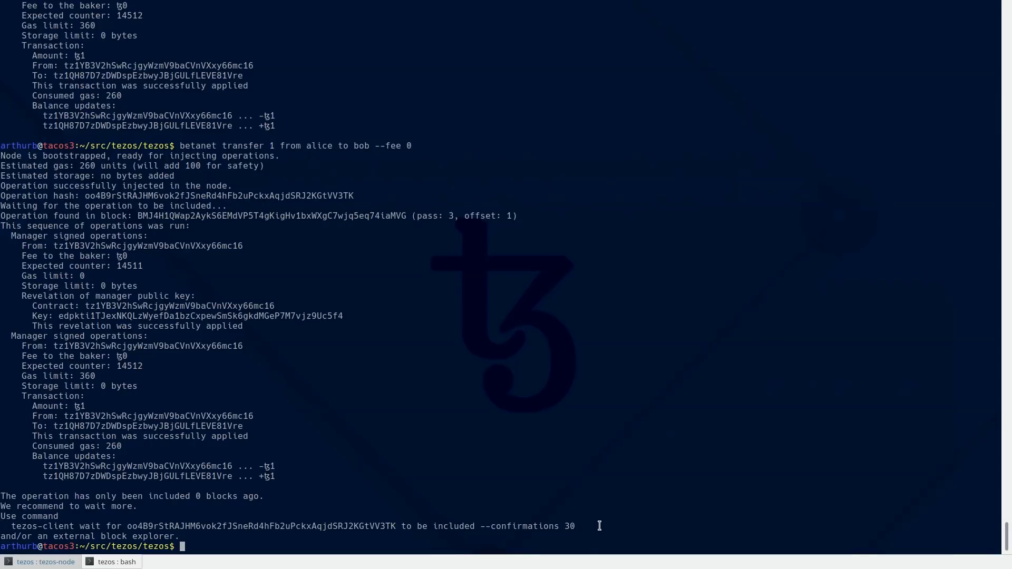
mouse_move(583, 522)
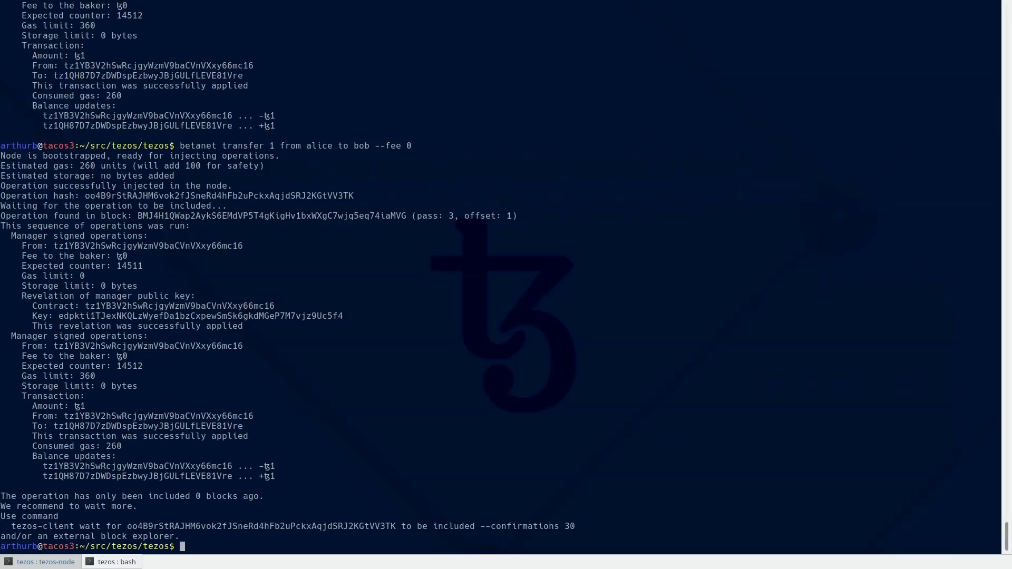
mouse_move(584, 518)
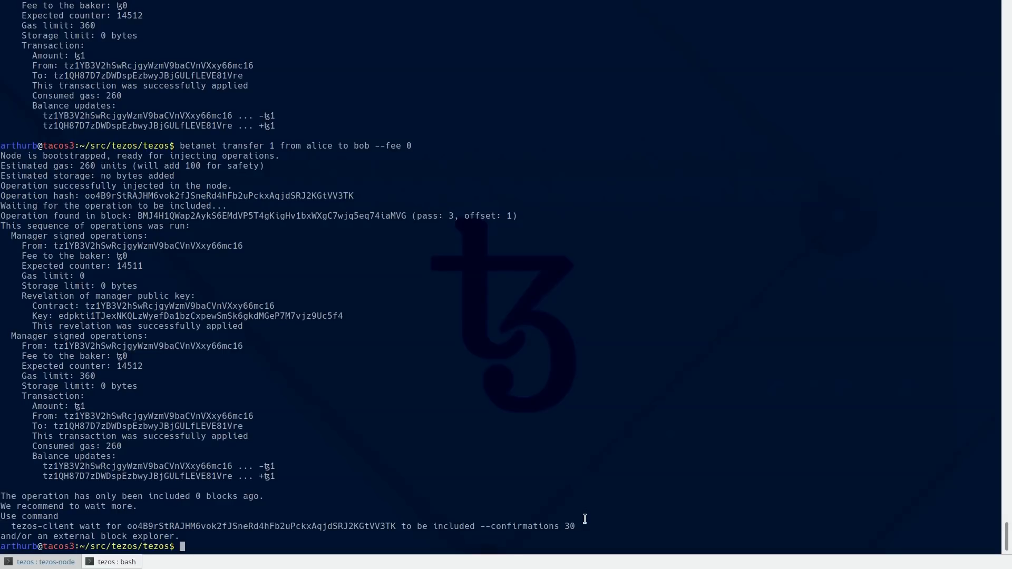
mouse_move(581, 525)
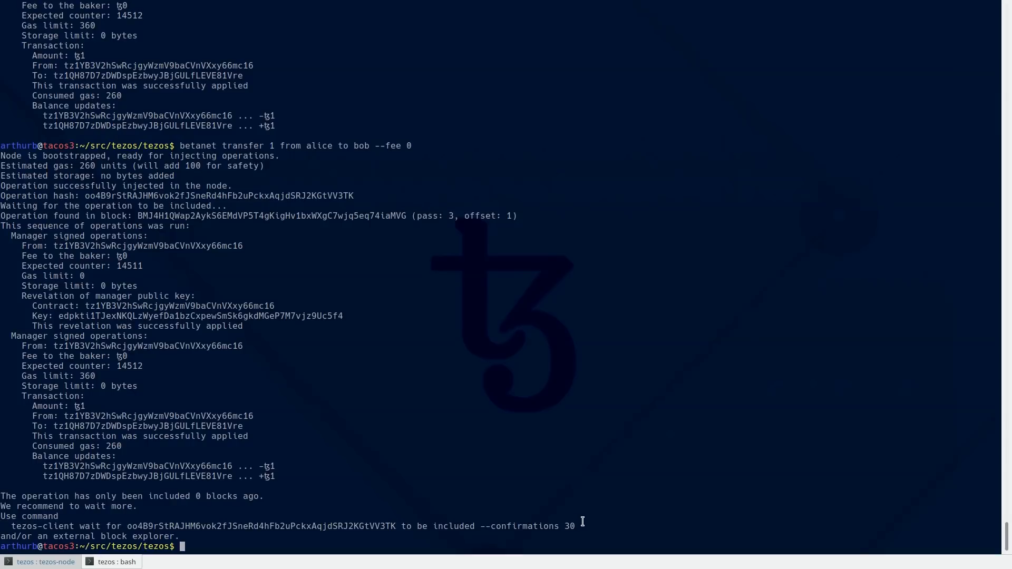
mouse_move(577, 514)
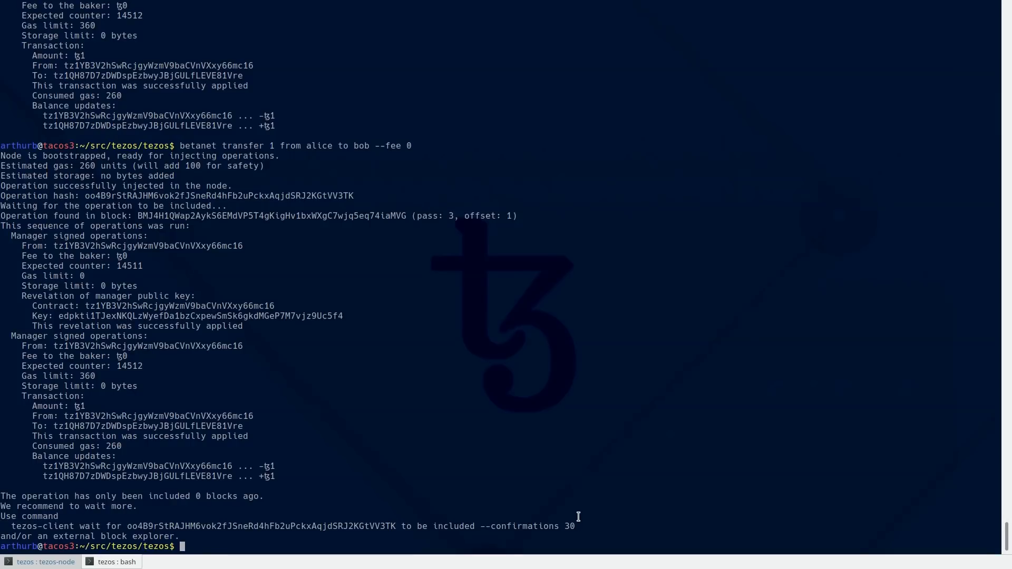
mouse_move(577, 525)
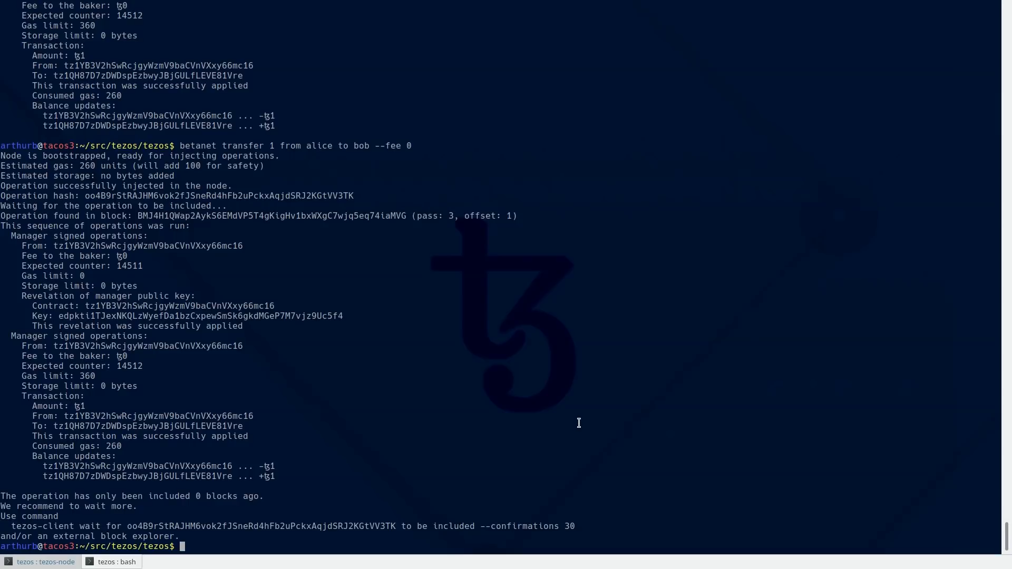
type("te")
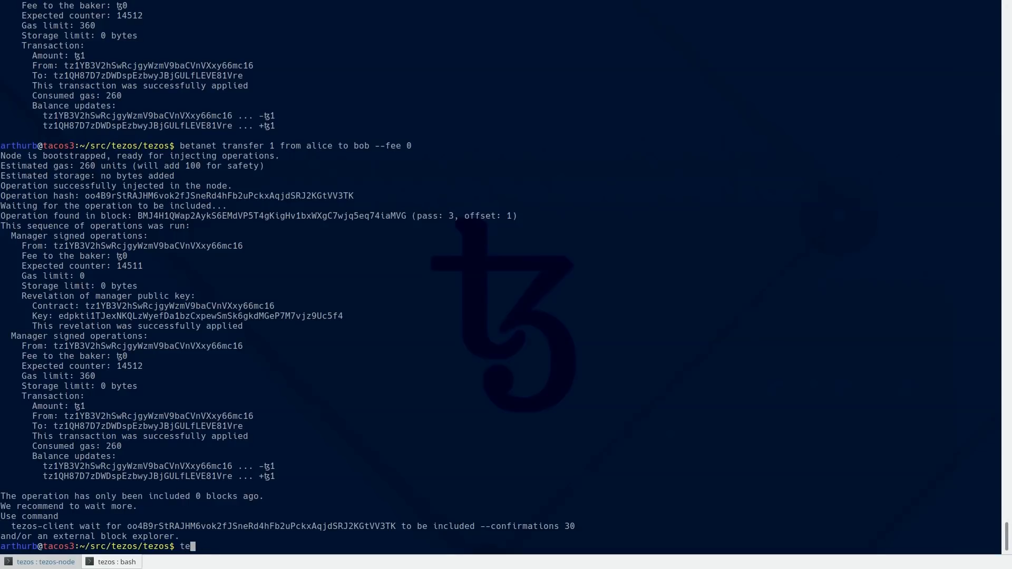